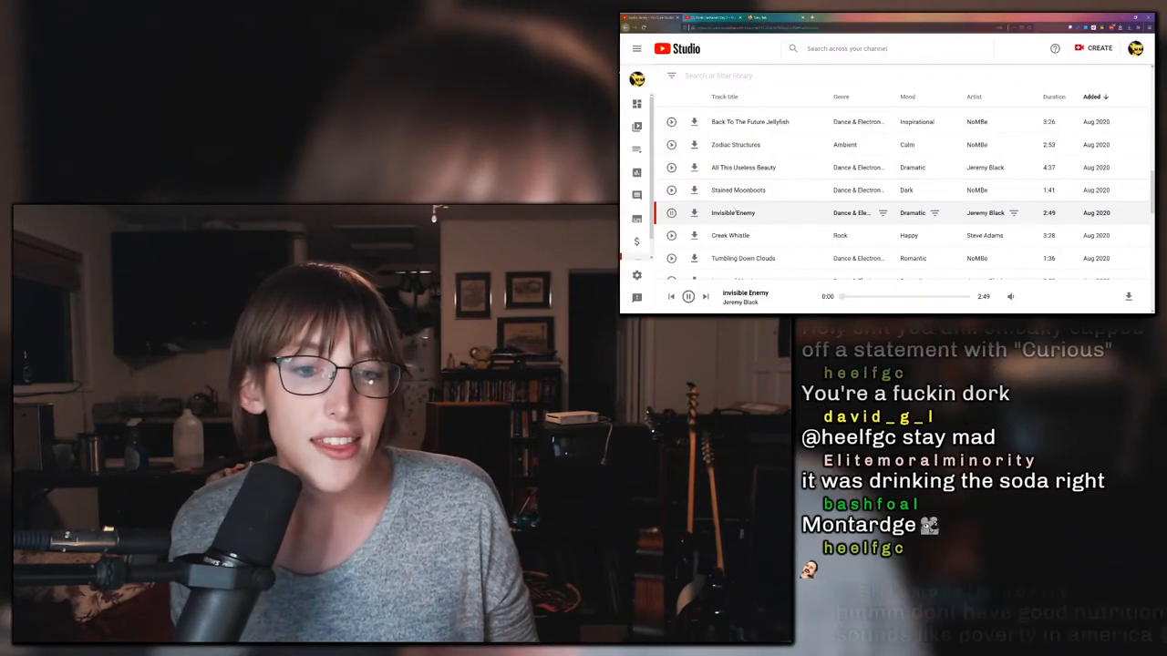
Let Invisible Enemy finish while scrolling the library, then play Creek Whistle by Steve Adams.
{"action": "scroll", "scroll_direction": "down", "scroll_amount": 3}
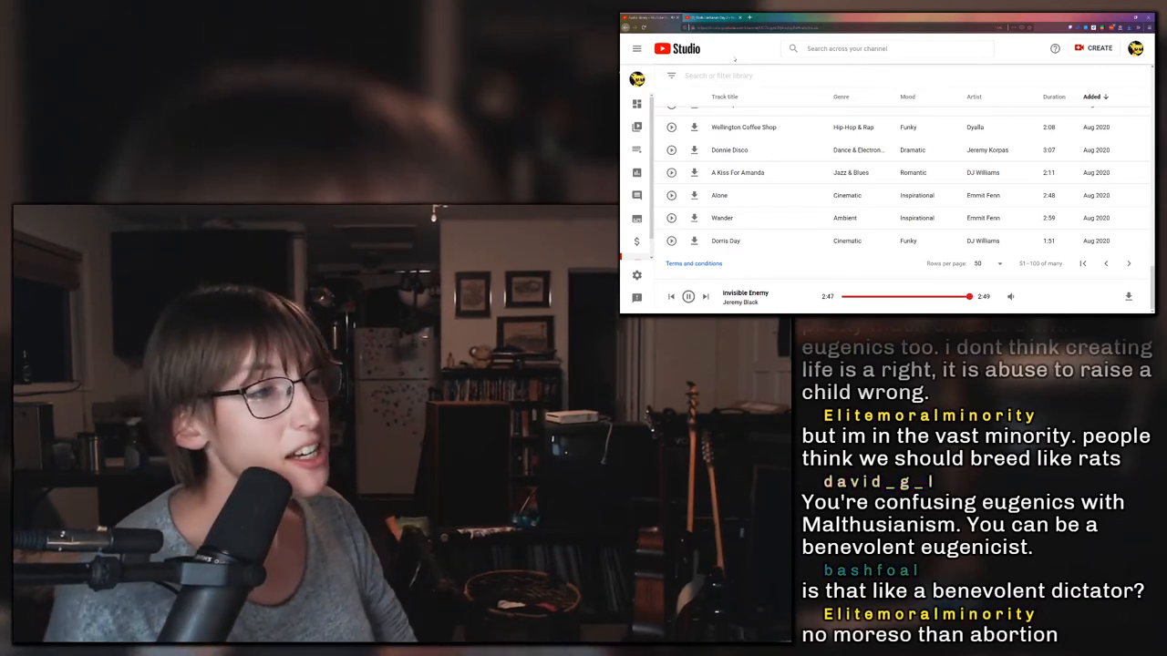
{"action": "left_click", "coordinate": [705, 296]}
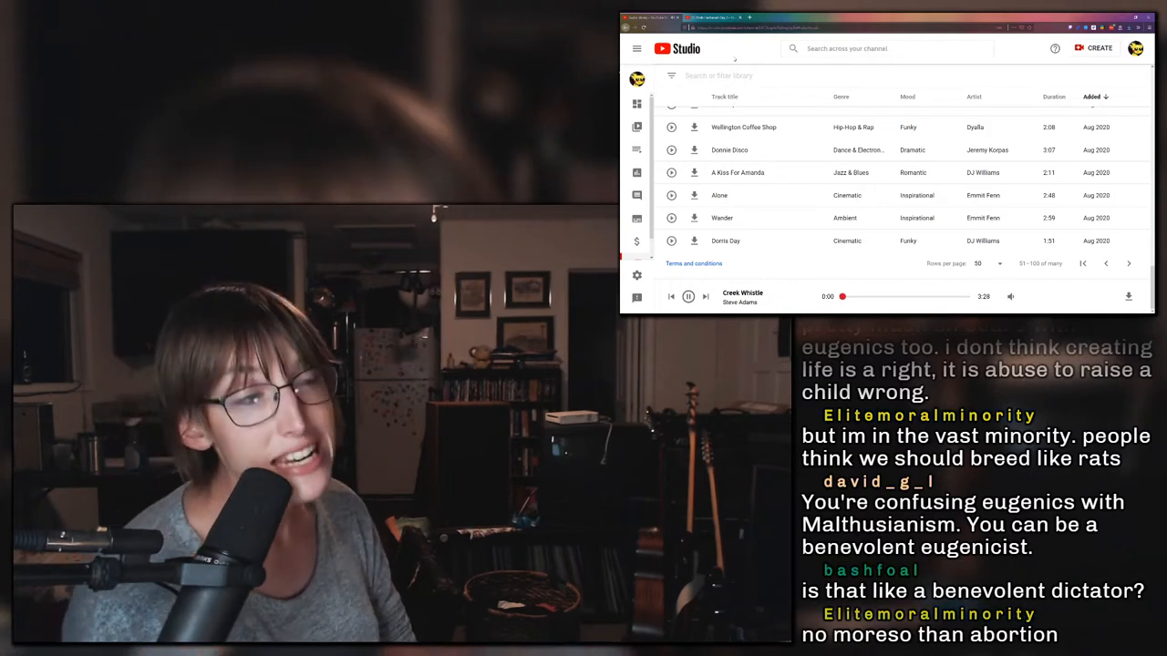